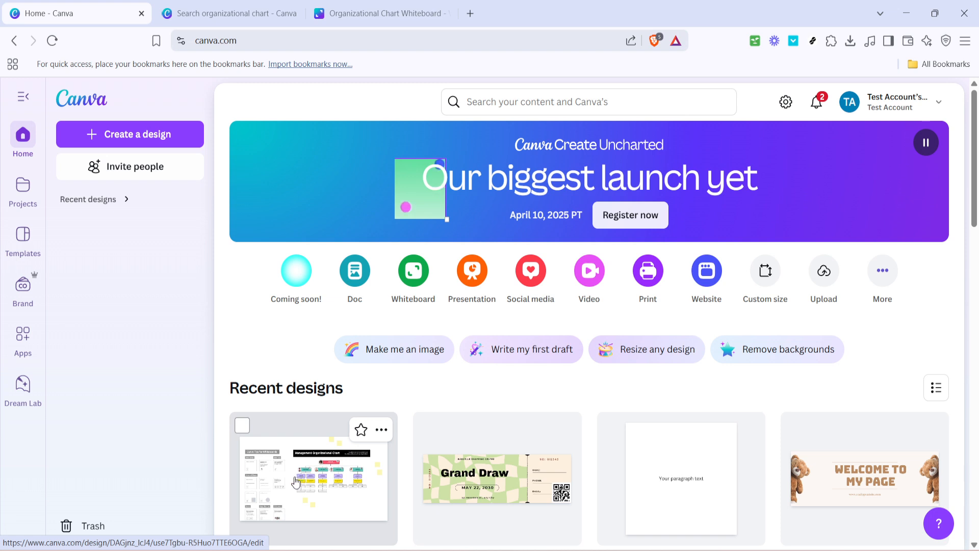
{"action": "mouse_move", "coordinate": [283, 488]}
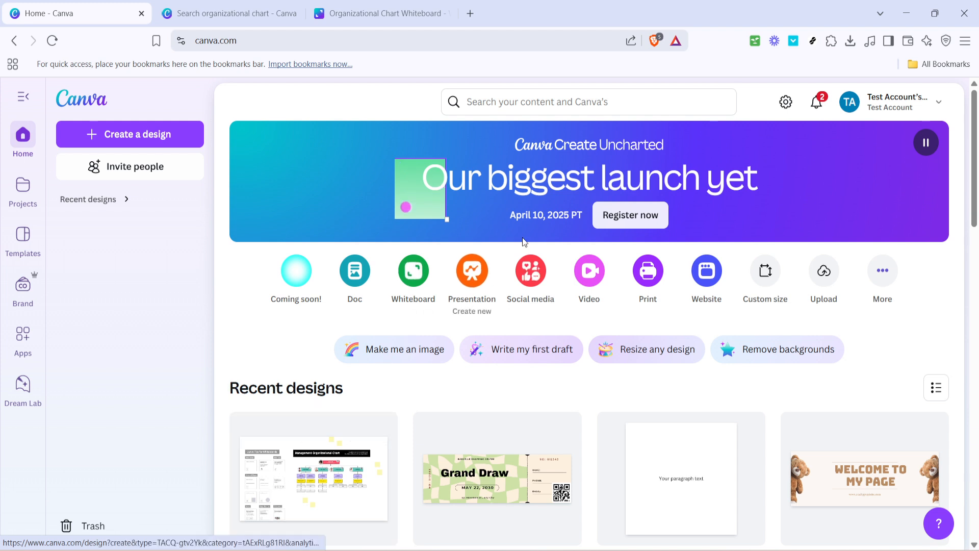
{"action": "mouse_move", "coordinate": [380, 378]}
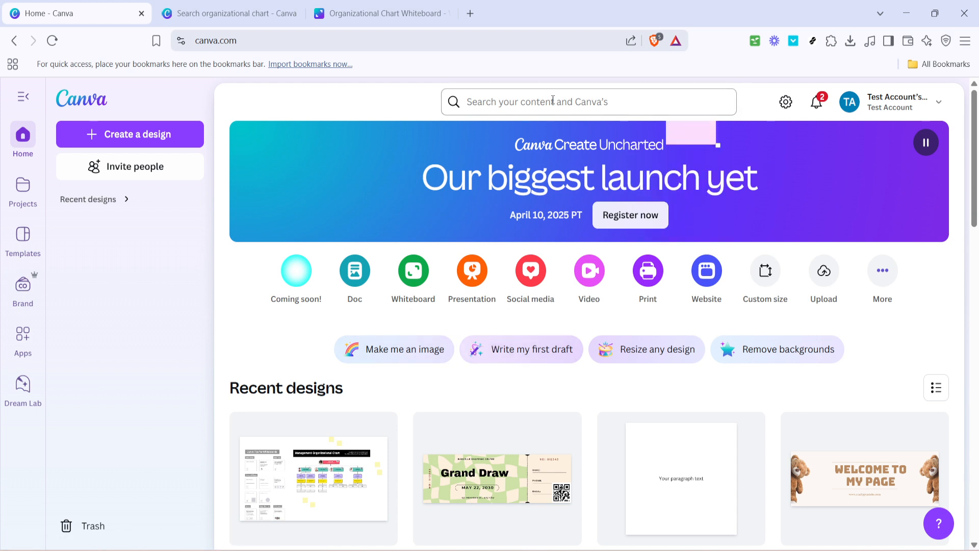
Search 'organizational chart' and browse results down to the Management Organizational Chart template
{"action": "type", "text": "organizational chart"}
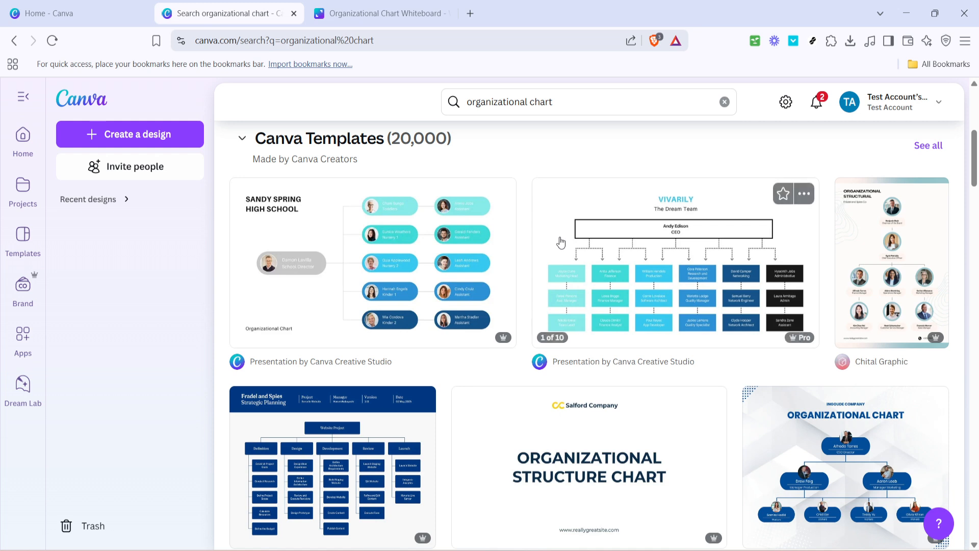
{"action": "scroll", "scroll_direction": "down", "scroll_amount": 3}
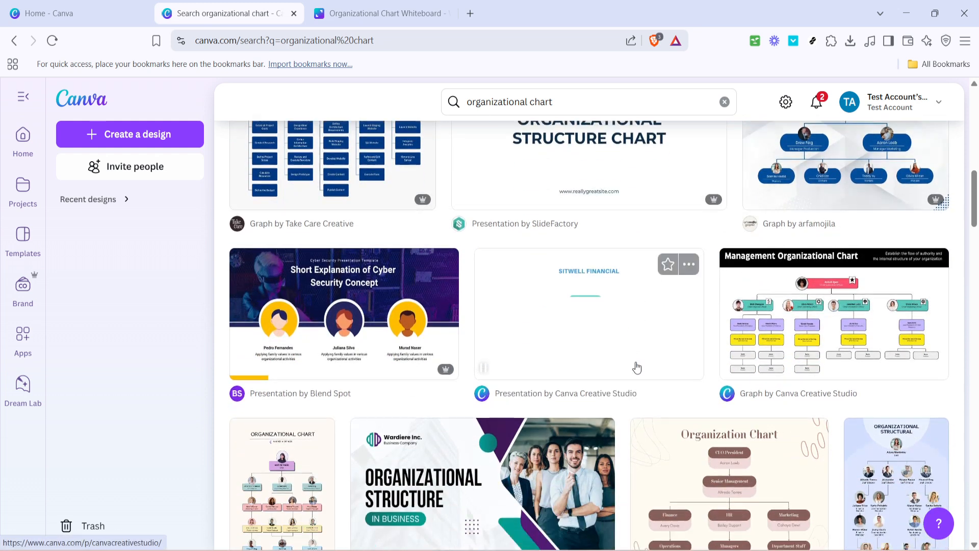
{"action": "scroll", "scroll_direction": "down", "scroll_amount": 3}
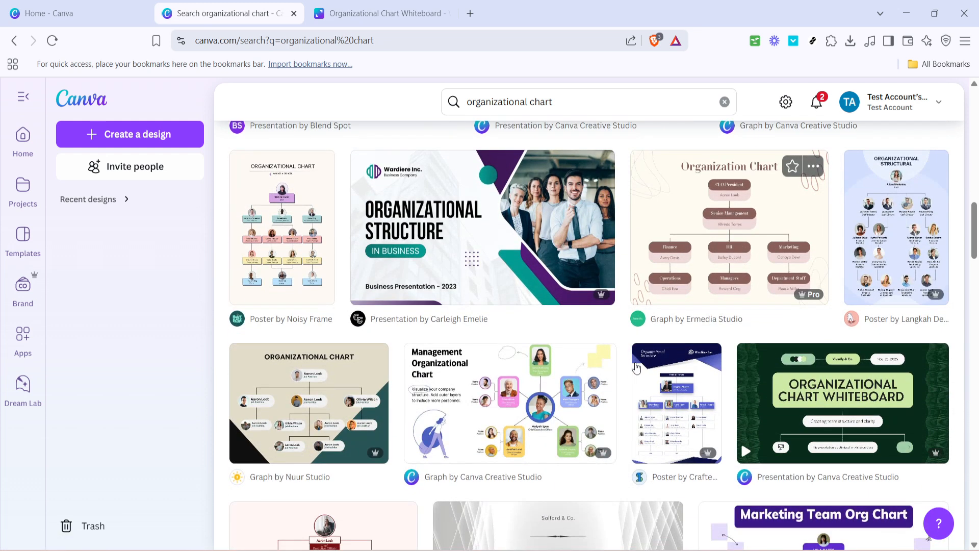
{"action": "scroll", "scroll_direction": "down", "scroll_amount": 3}
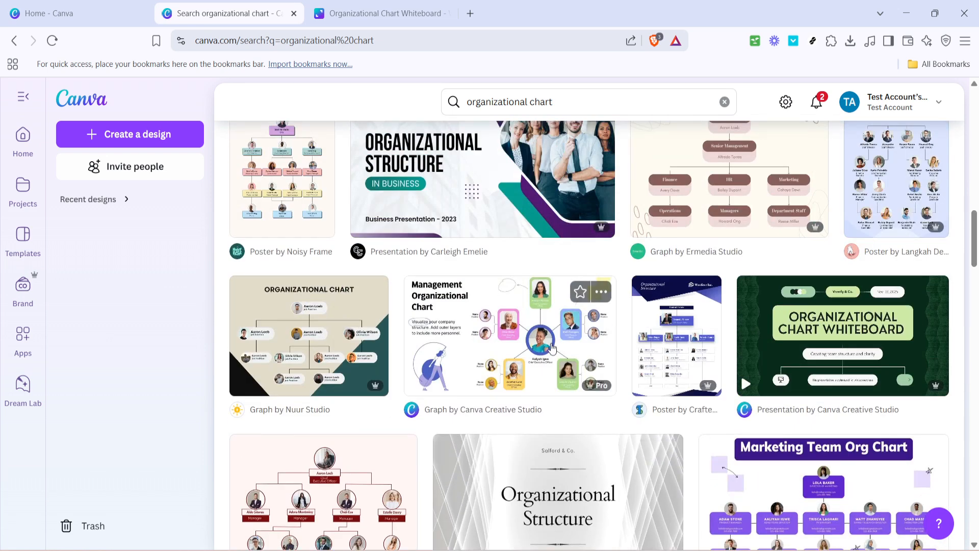
{"action": "scroll", "scroll_direction": "down", "scroll_amount": 3}
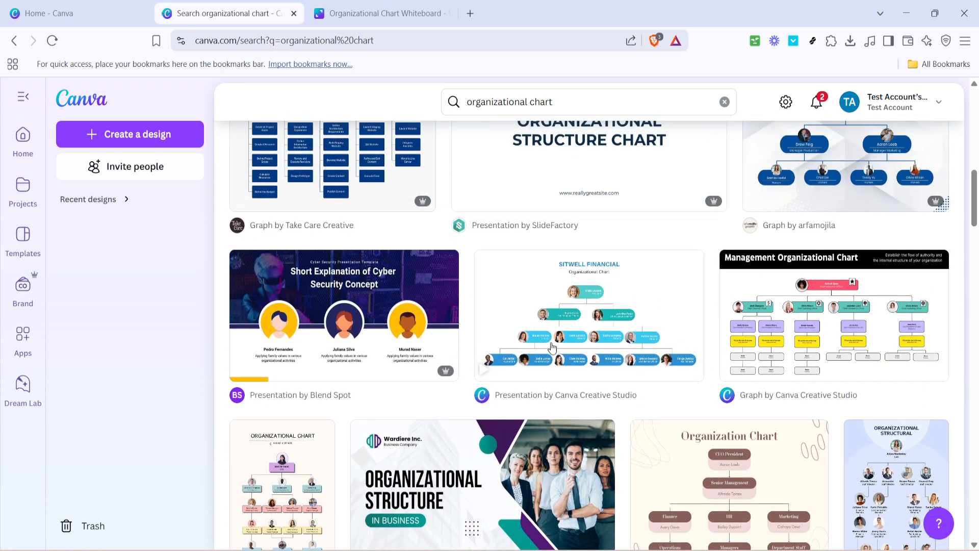
{"action": "mouse_move", "coordinate": [587, 301]}
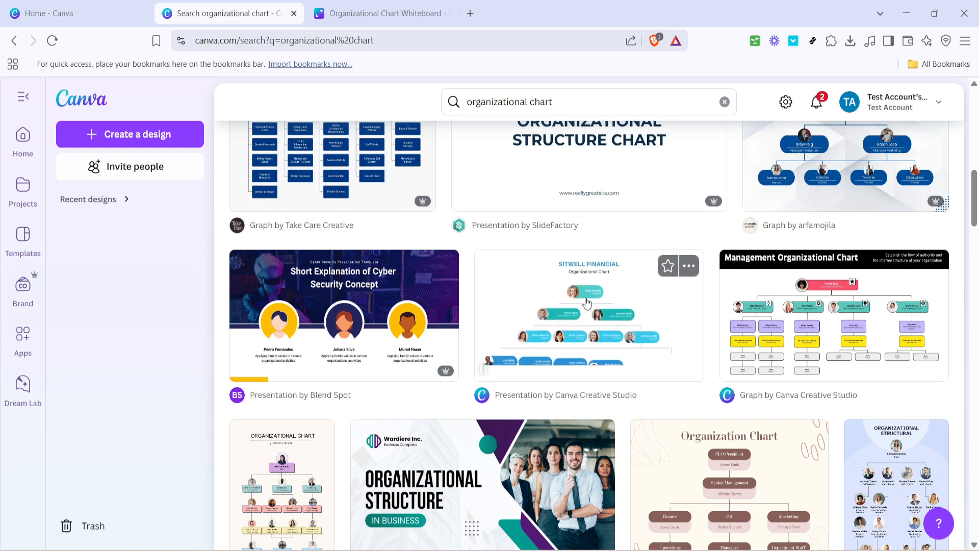
{"action": "scroll", "scroll_direction": "down", "scroll_amount": 3}
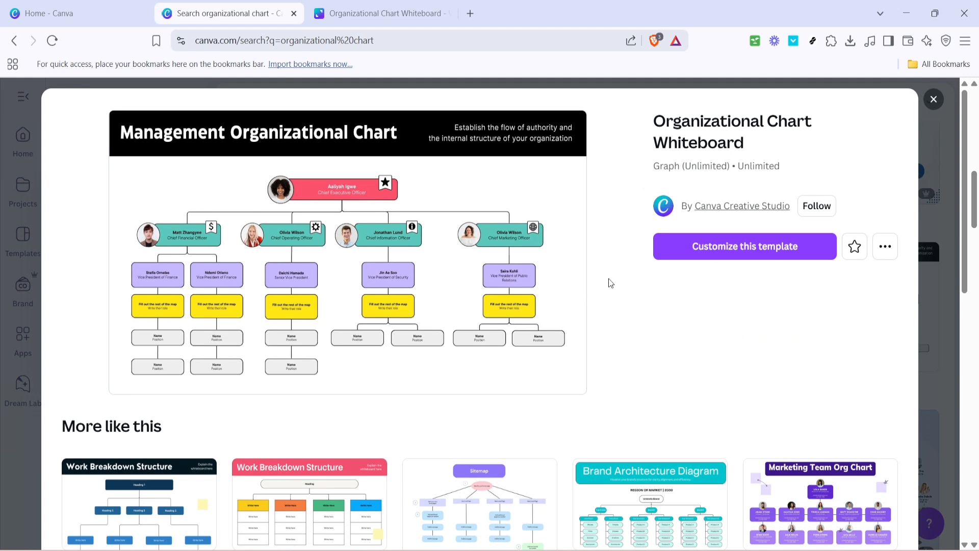
{"action": "mouse_move", "coordinate": [613, 283]}
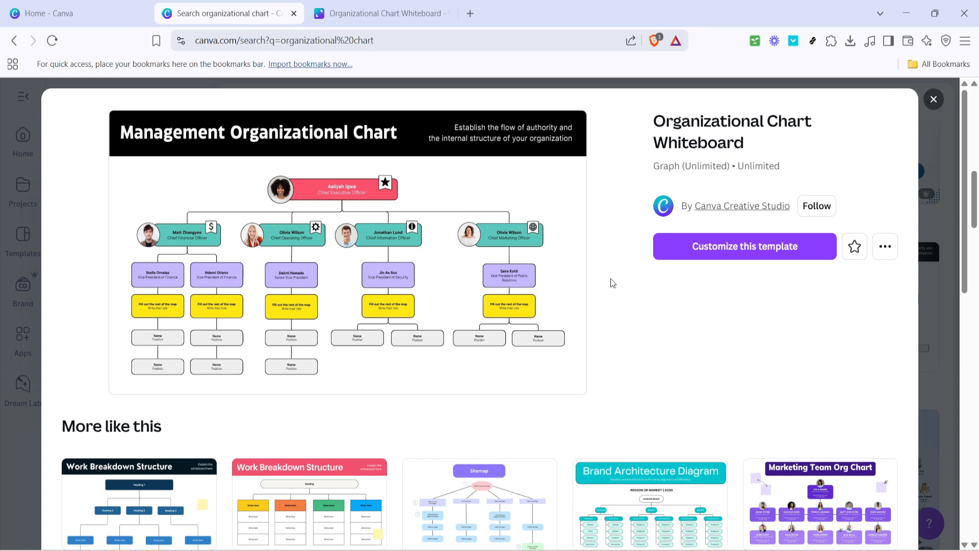
{"action": "mouse_move", "coordinate": [745, 251]}
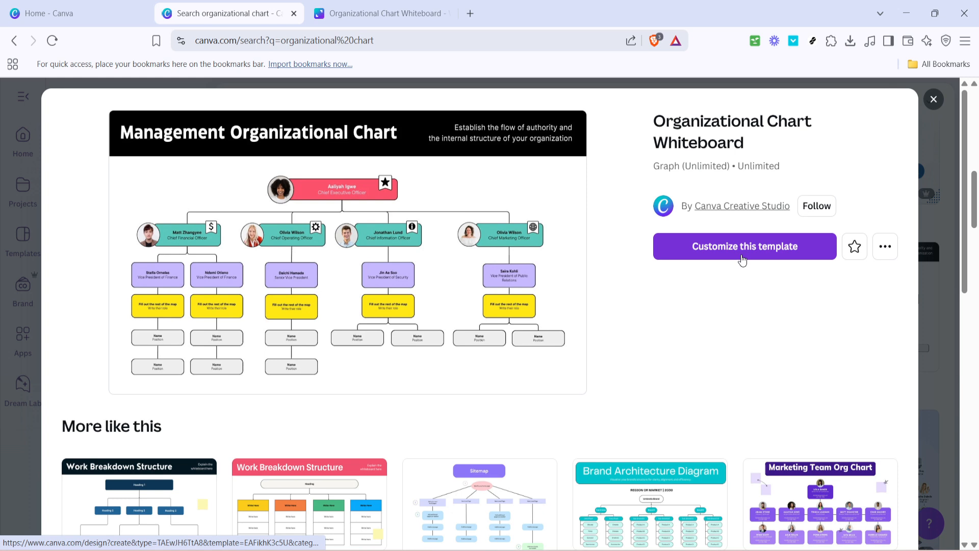
Customize the Management Organizational Chart template into a new editable whiteboard design
{"action": "left_click", "coordinate": [744, 246]}
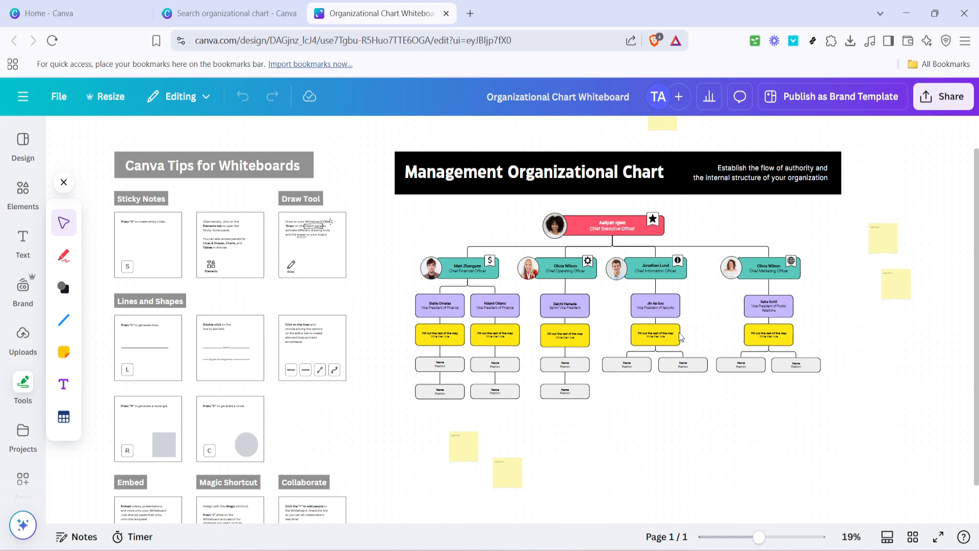
{"action": "mouse_move", "coordinate": [724, 425]}
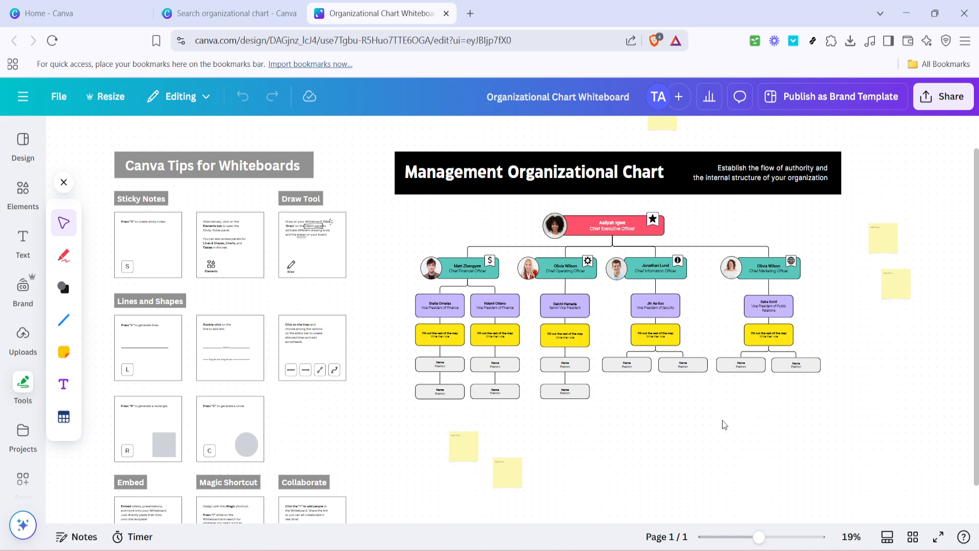
{"action": "mouse_move", "coordinate": [734, 484]}
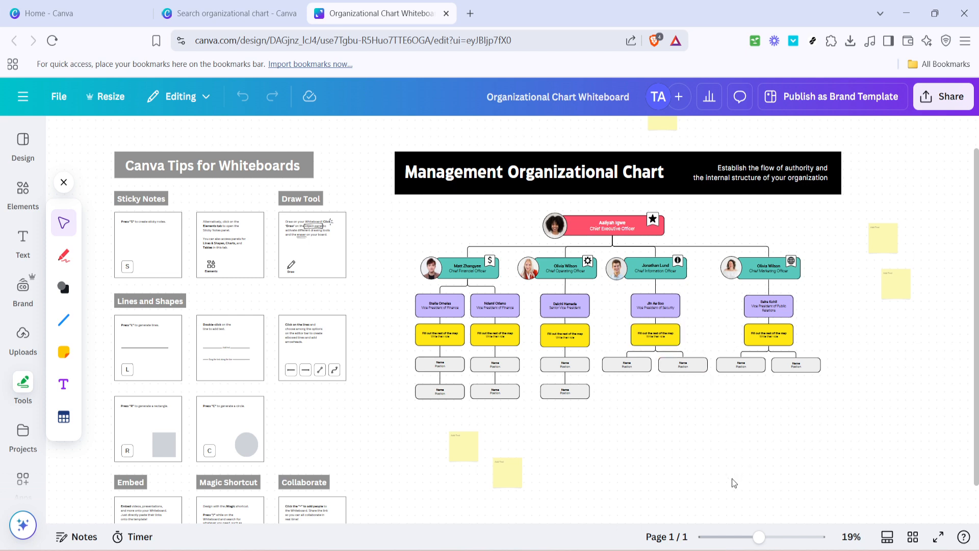
{"action": "mouse_move", "coordinate": [745, 469]}
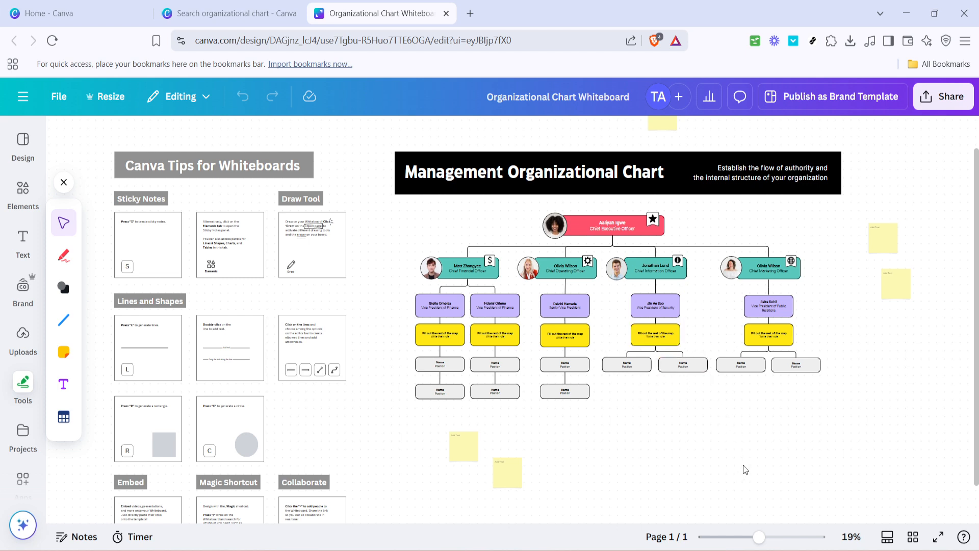